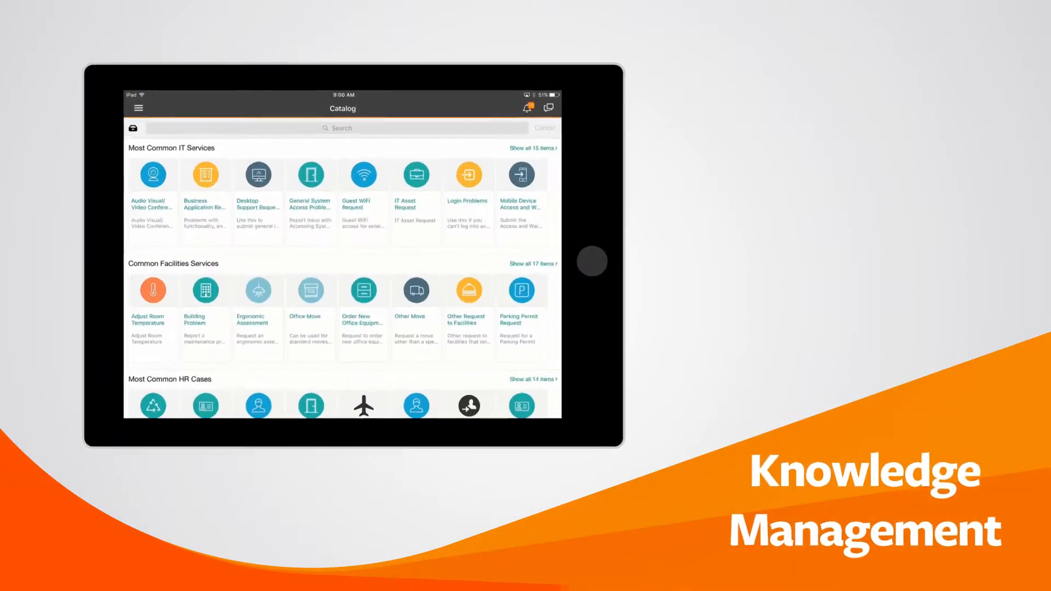
Search the Catalog for 'ios vpn issue' and view the 'iOS: Setting up VPN' article in full
type("los vpn issue")
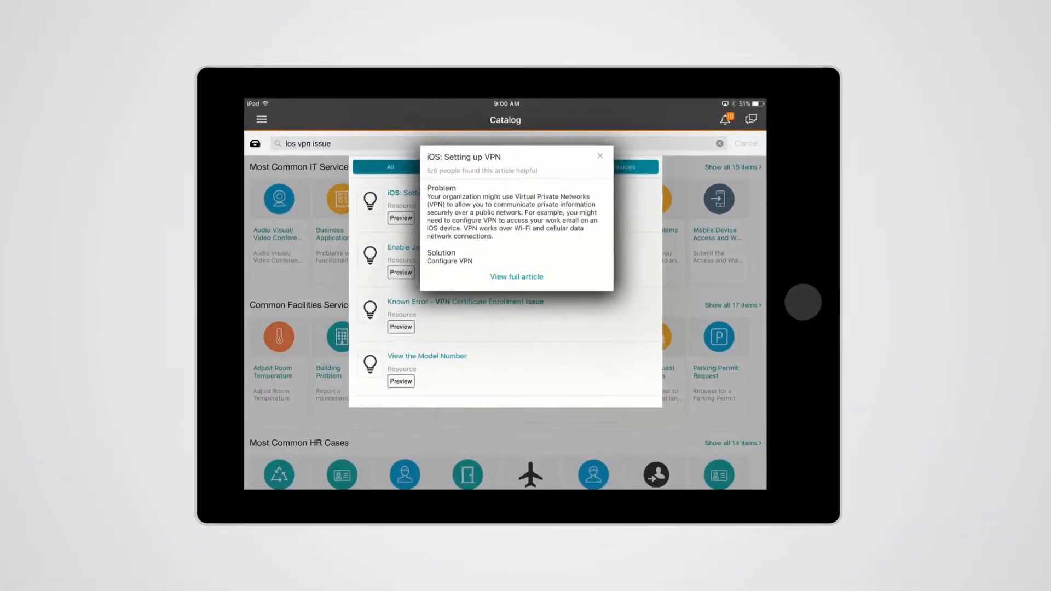
left_click(516, 276)
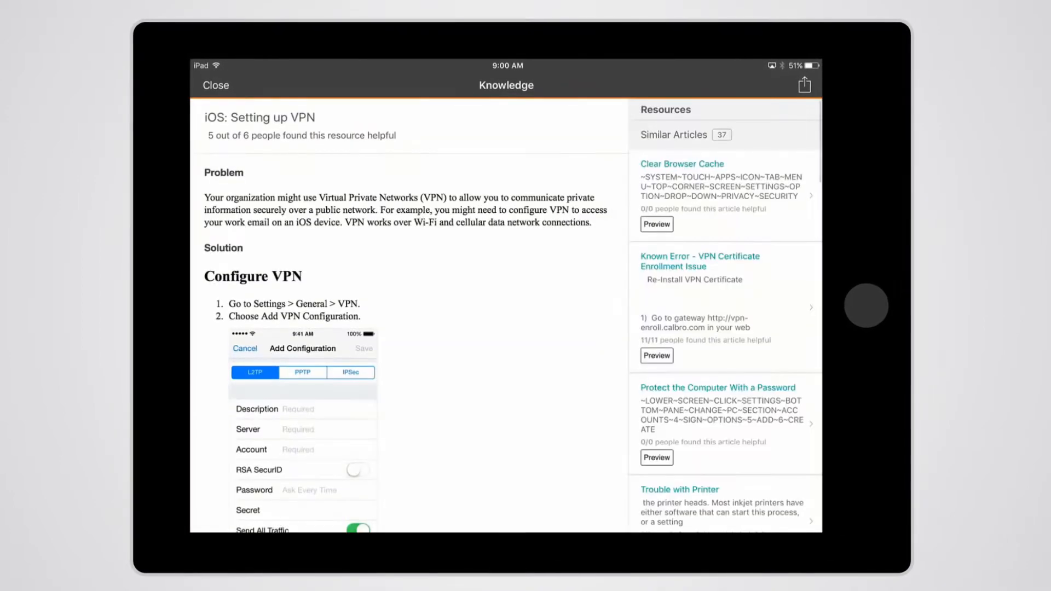